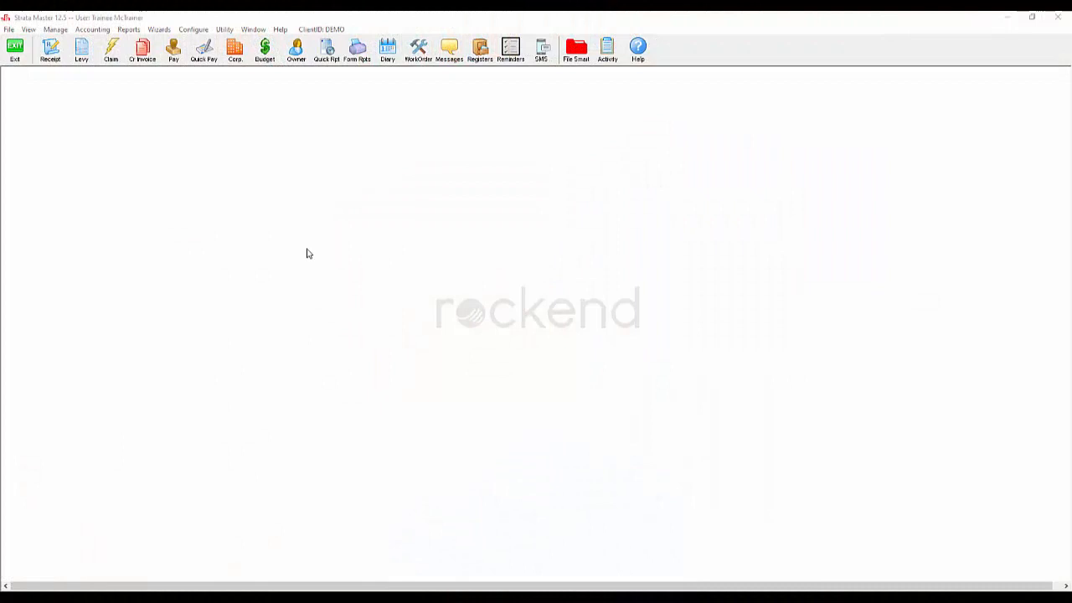
View plan 4444's agency disbursements creditor invoice and try putting it on hold.
left_click(143, 48)
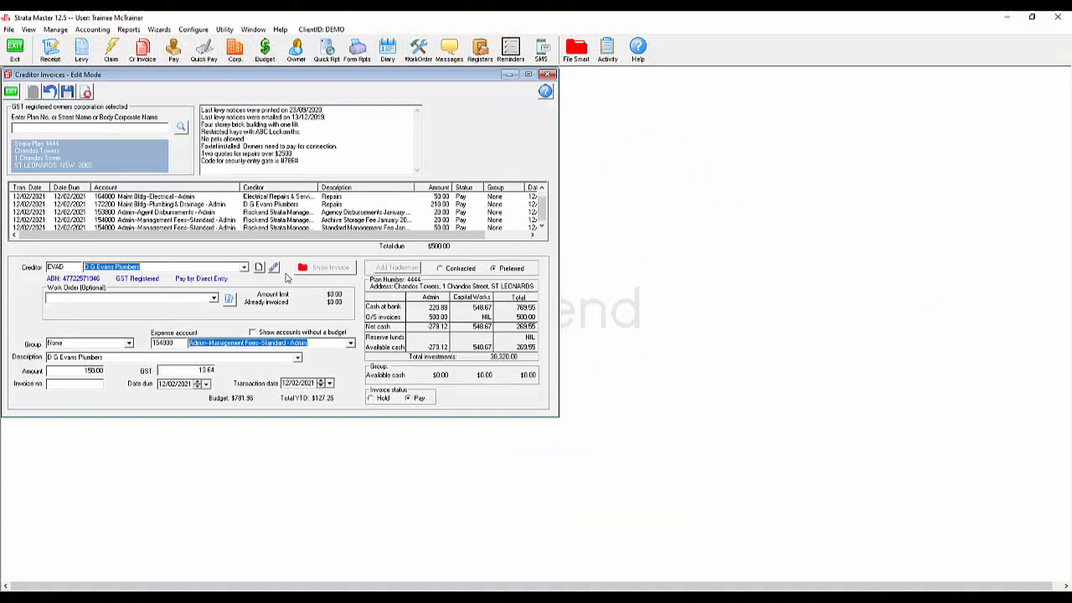
left_click(371, 397)
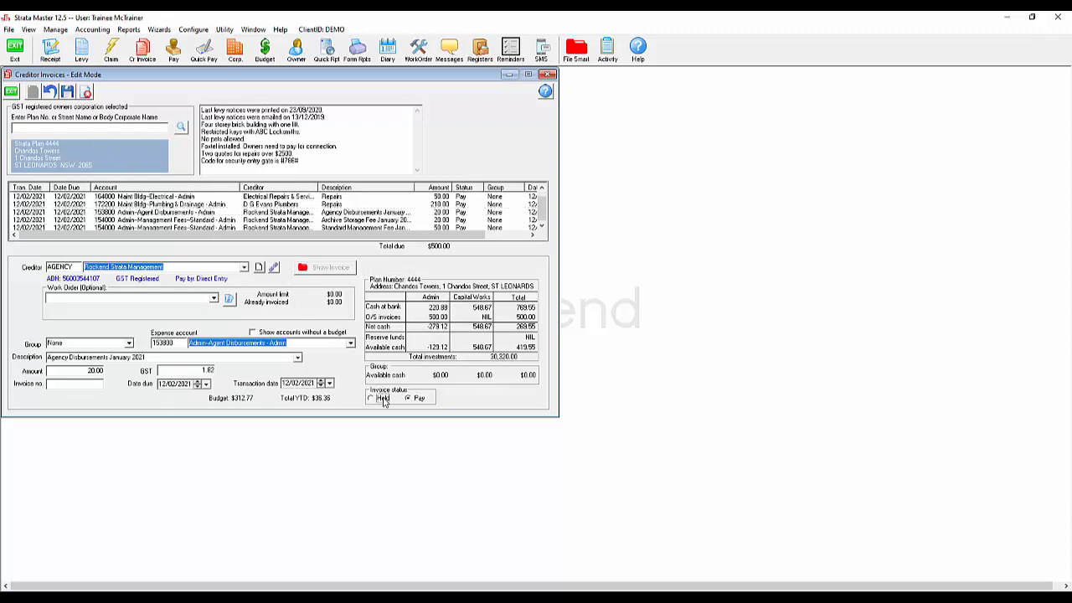
left_click(547, 75)
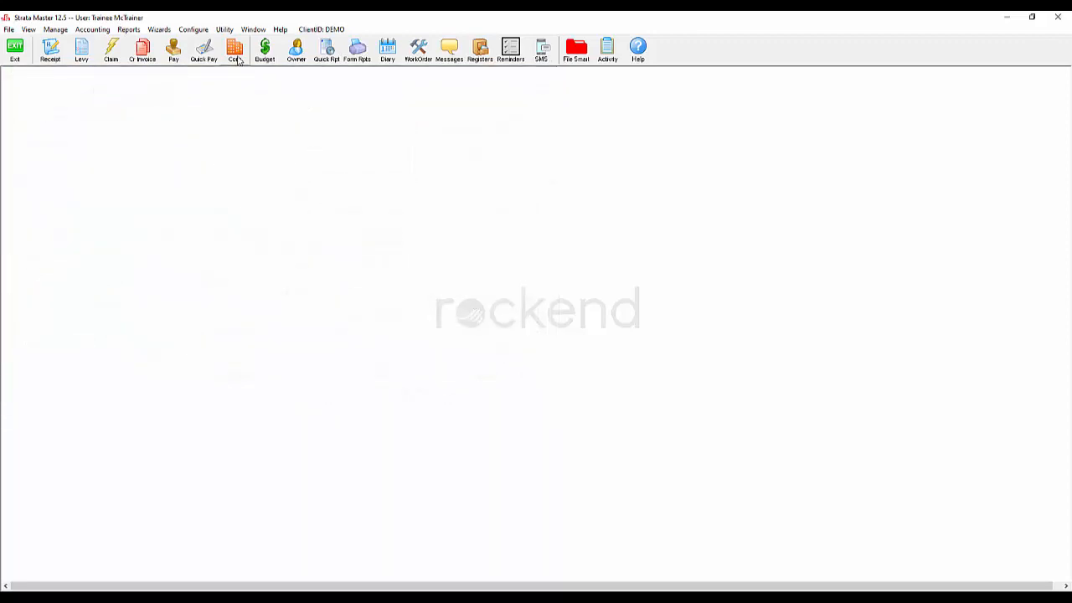
Tick Creditor invoice hold status in plan 4444's Corp. Financial details.
left_click(235, 50)
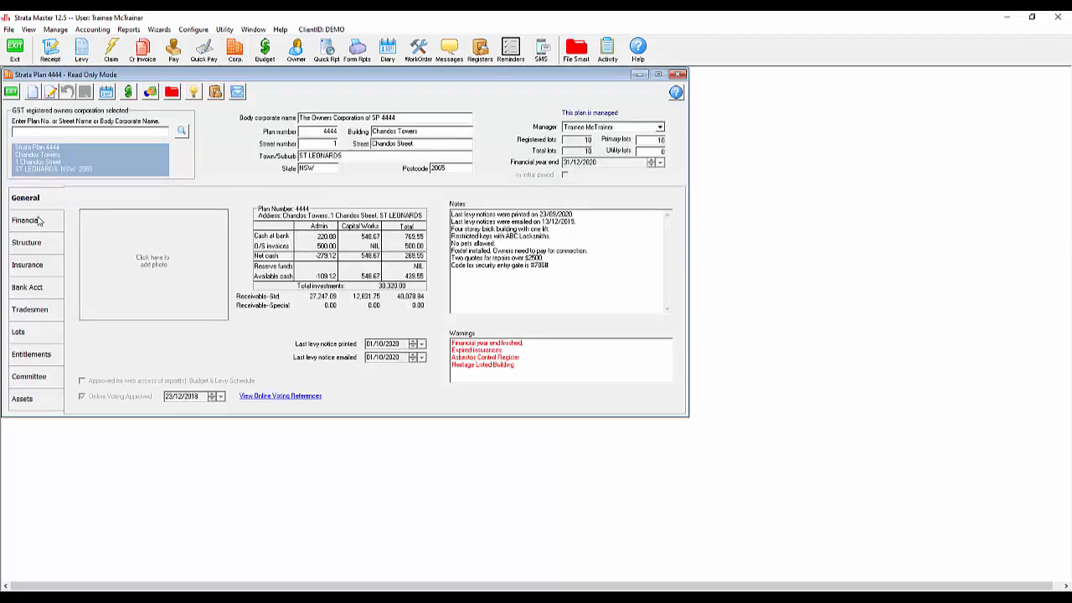
left_click(27, 219)
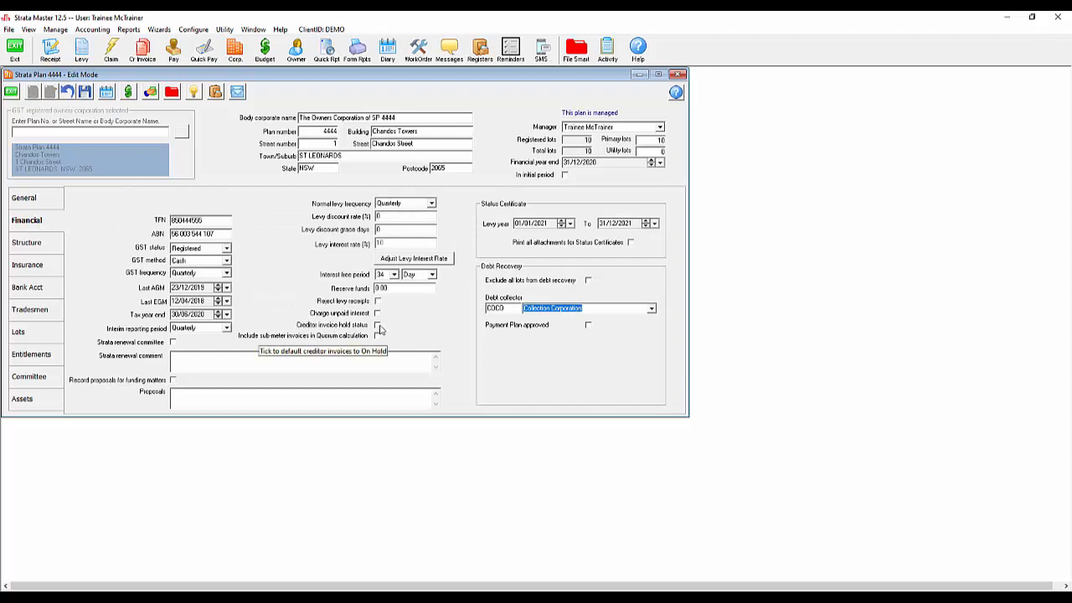
left_click(377, 325)
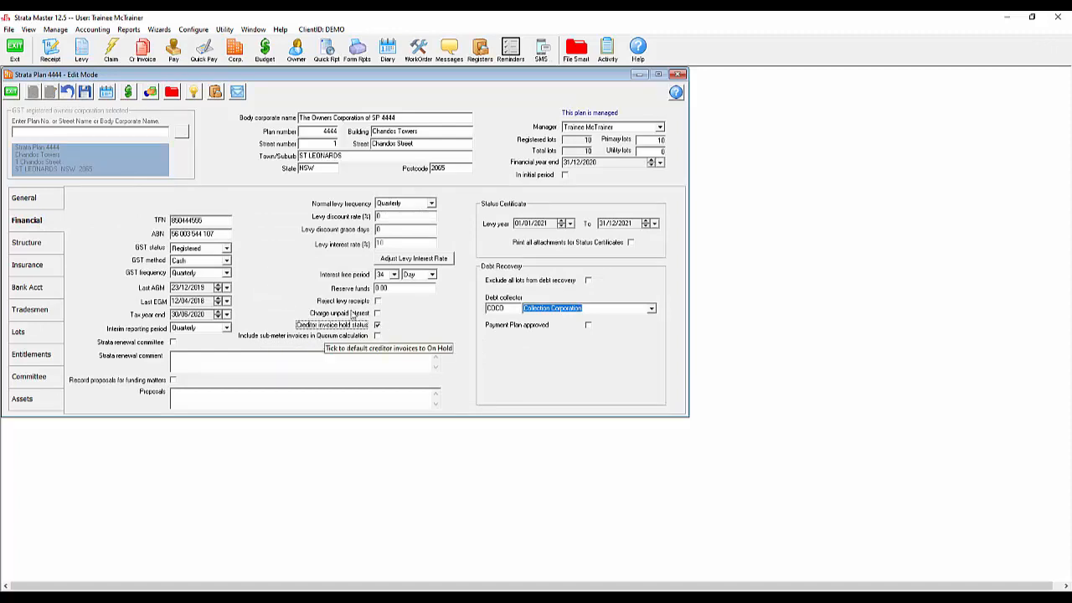
left_click(84, 92)
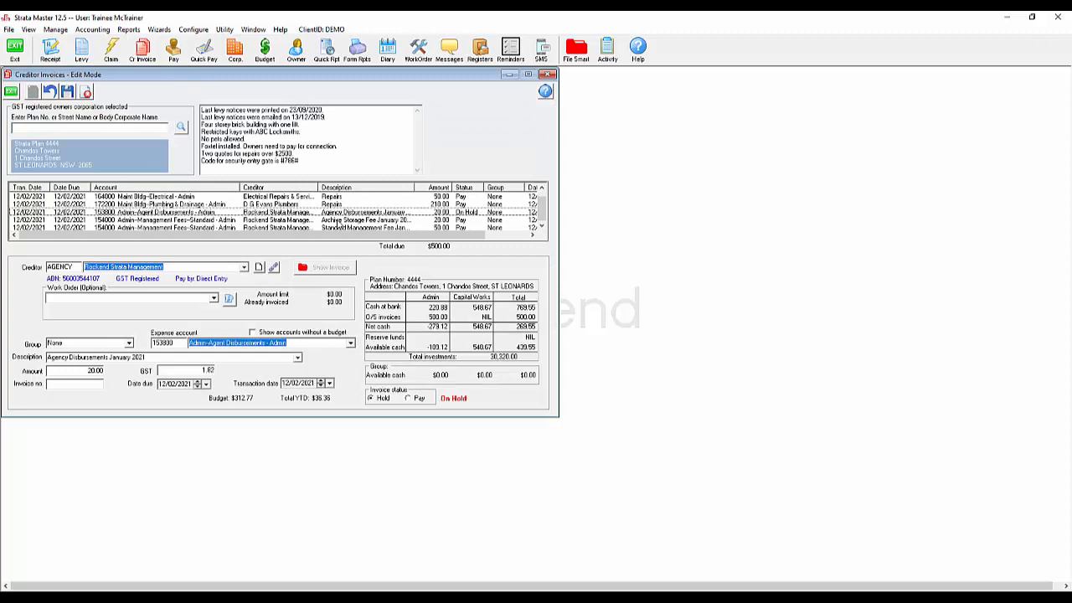
mouse_move(359, 392)
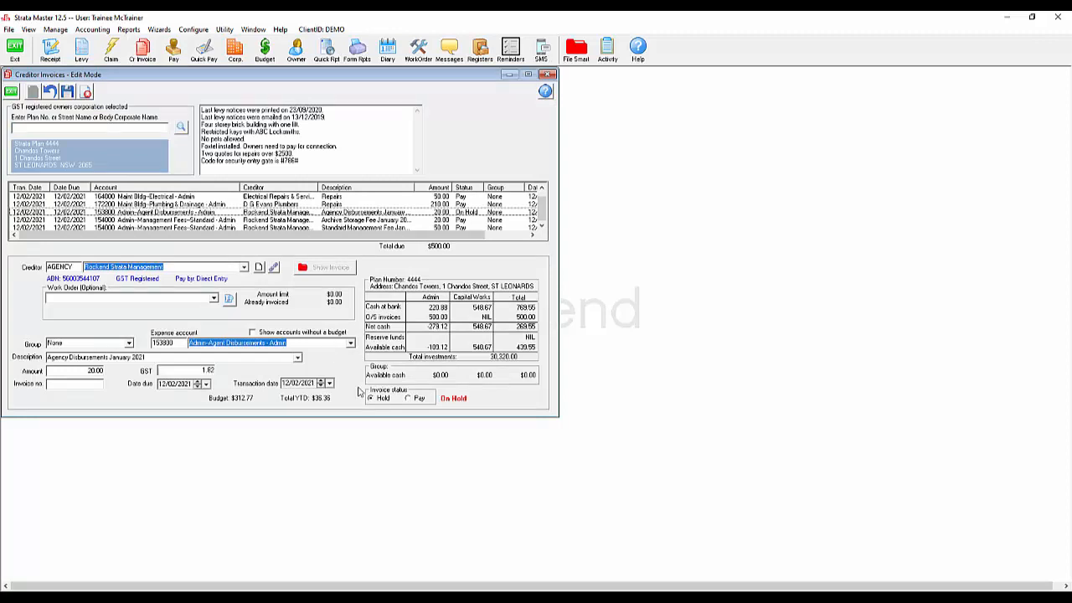
Change the January agency disbursements invoice status from Hold to Pay and save.
left_click(408, 398)
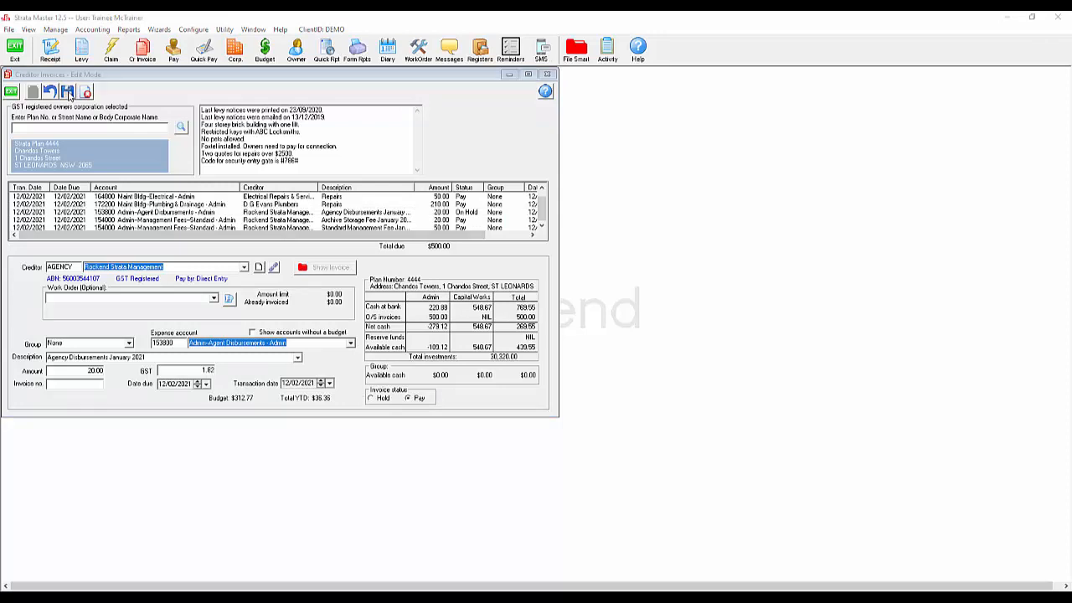
left_click(548, 74)
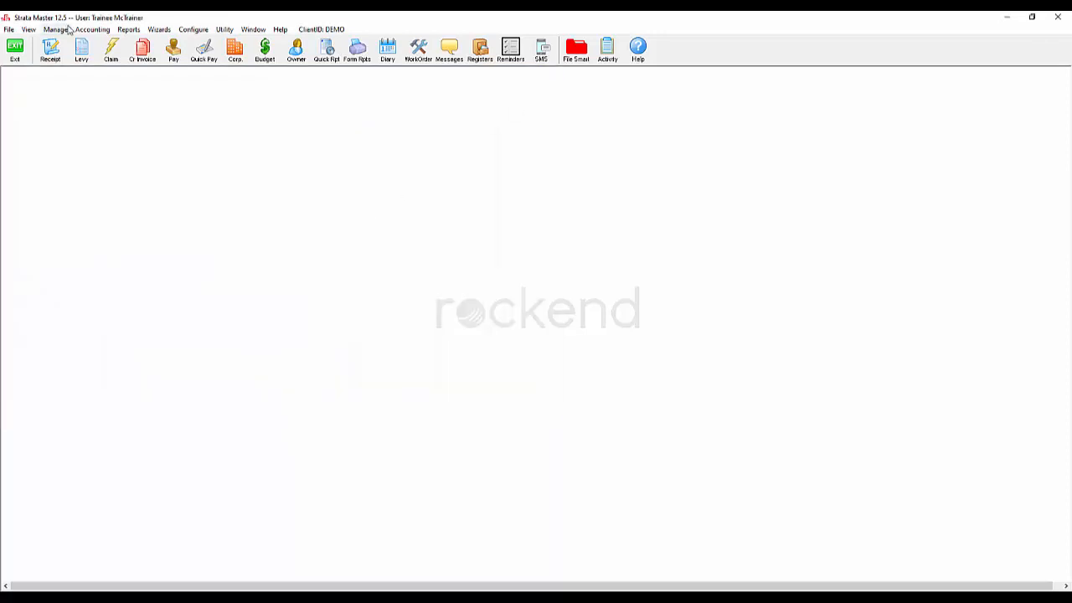
left_click(92, 30)
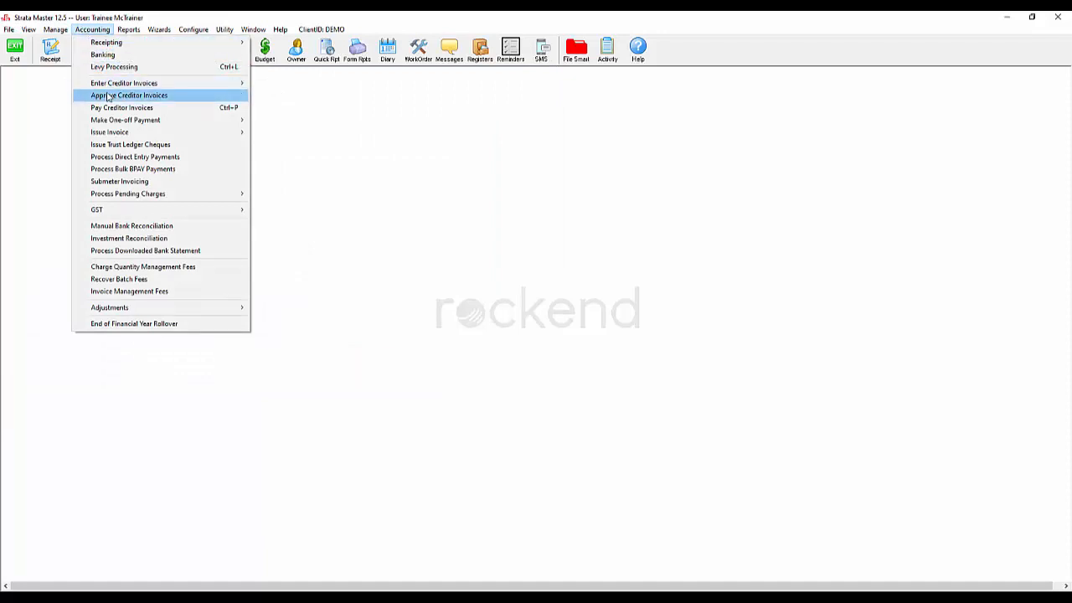
left_click(129, 95)
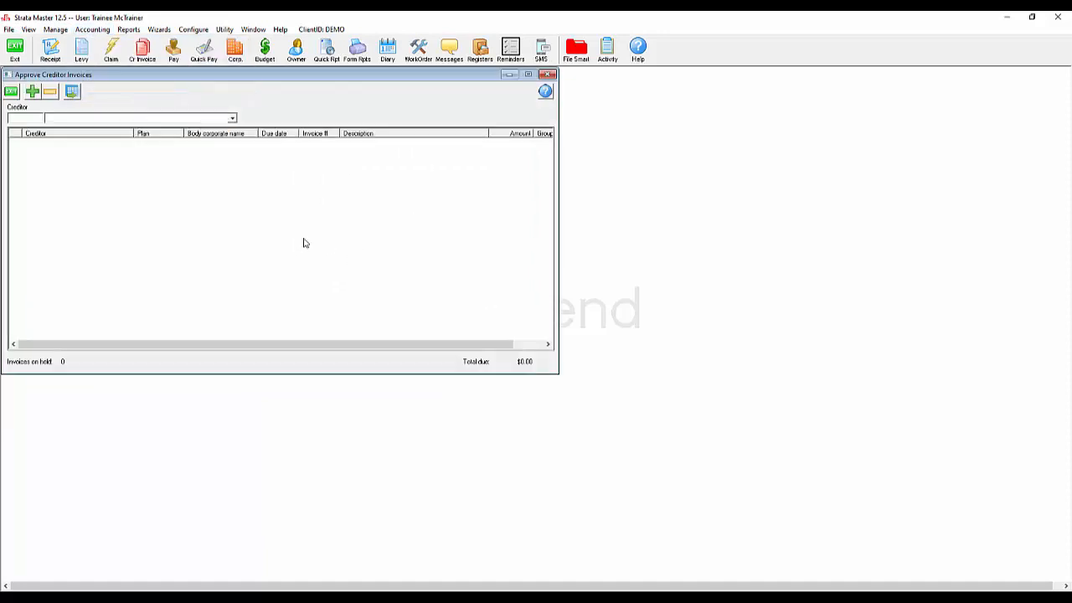
left_click(232, 117)
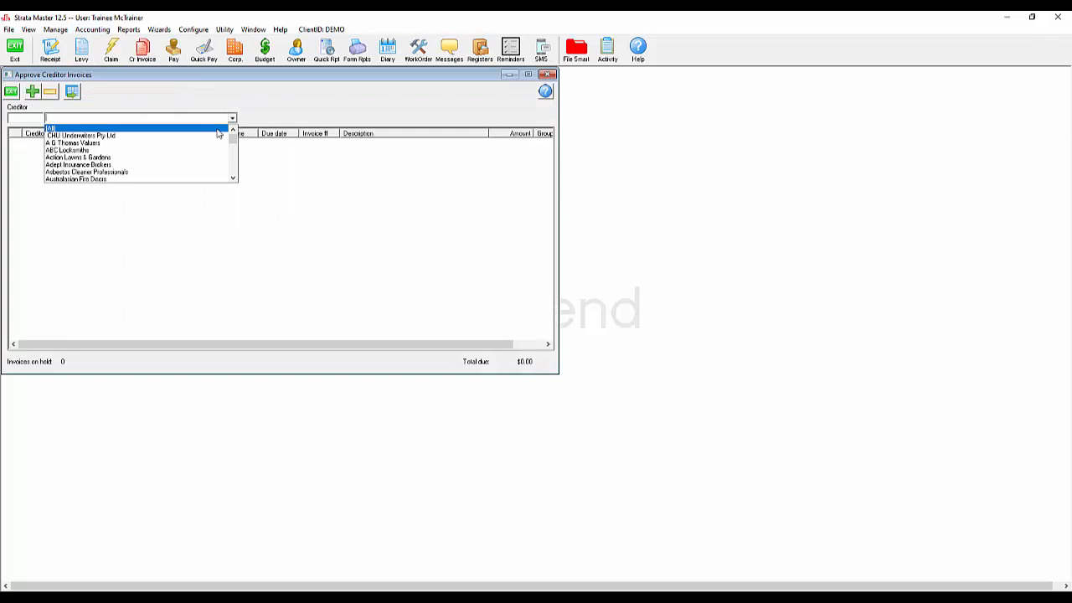
mouse_move(173, 135)
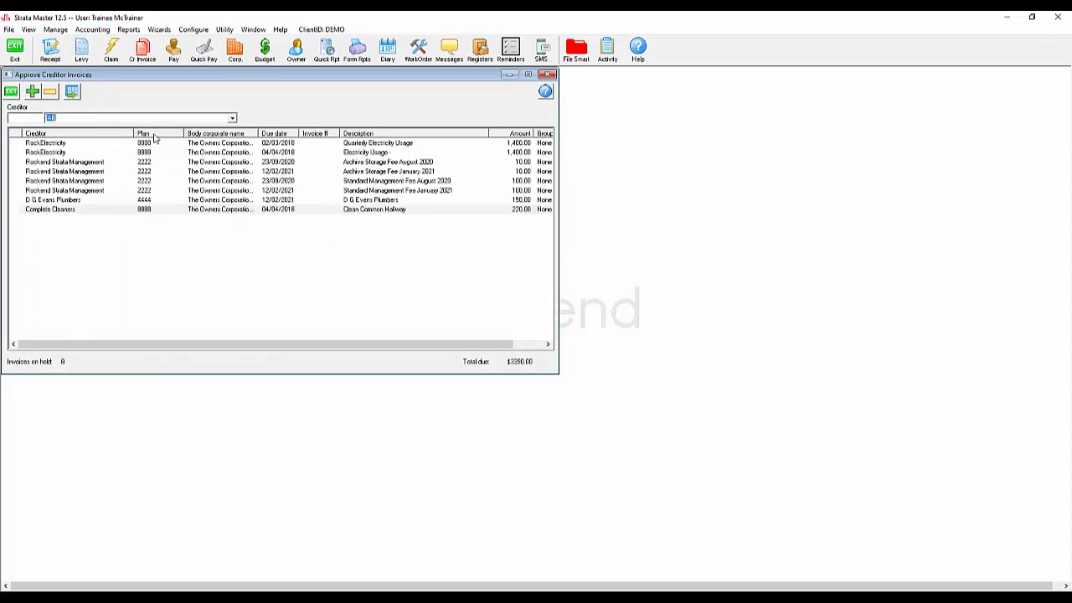
left_click(145, 133)
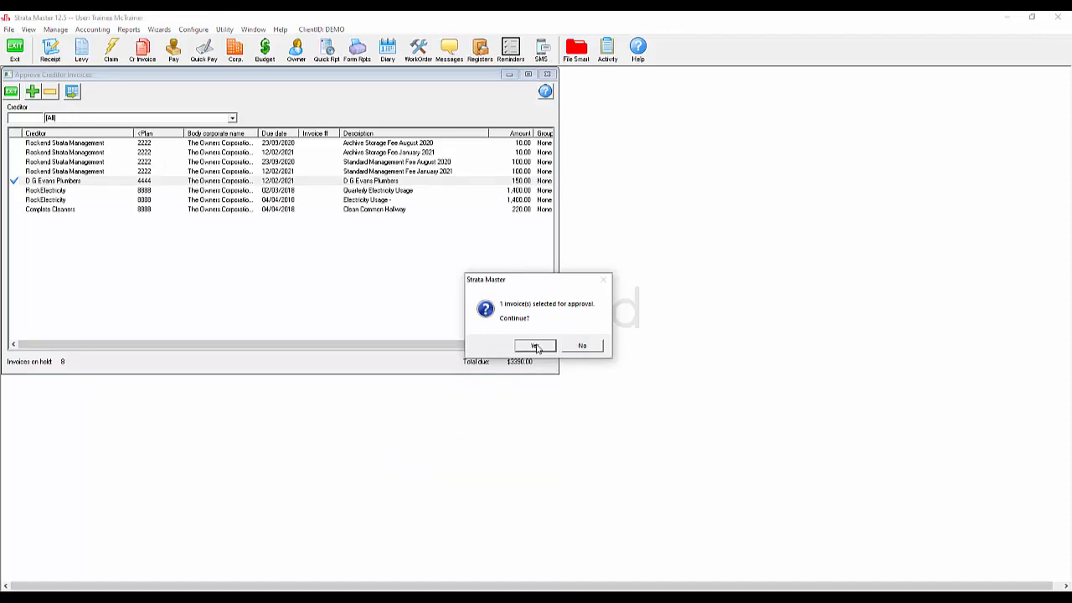
left_click(534, 345)
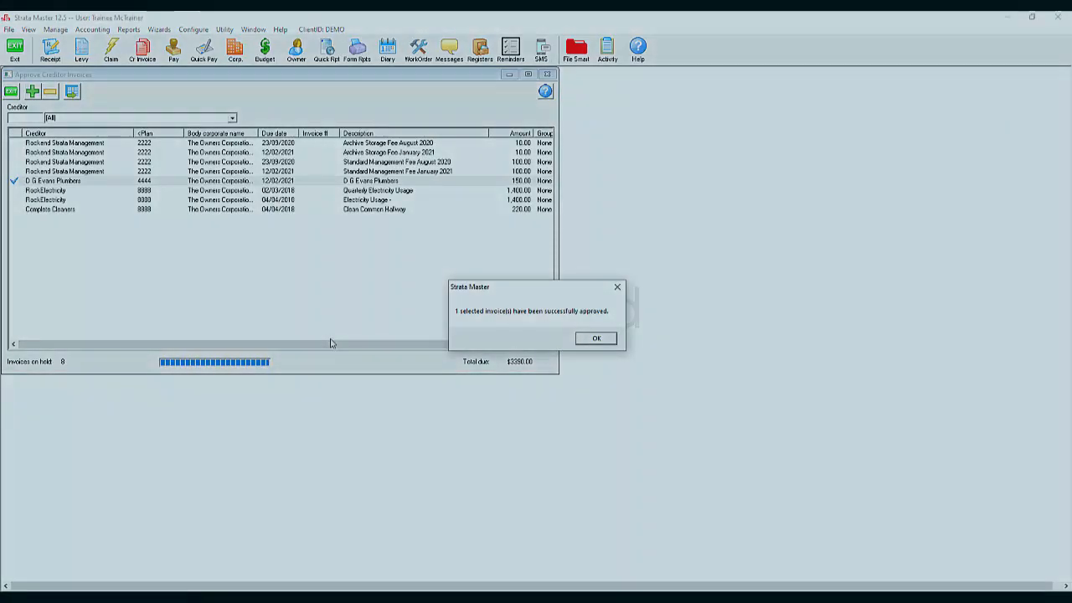